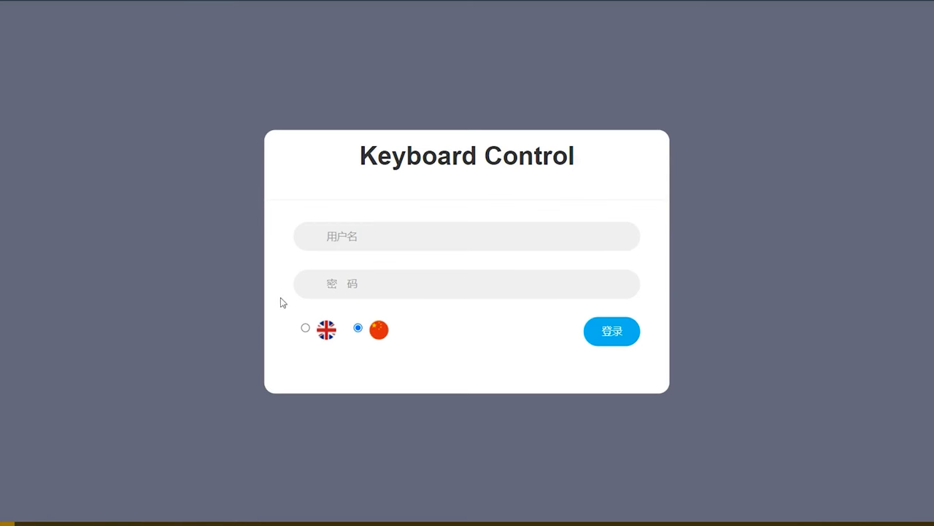
Switch the login page to English and log in as 'adm'
left_click(305, 328)
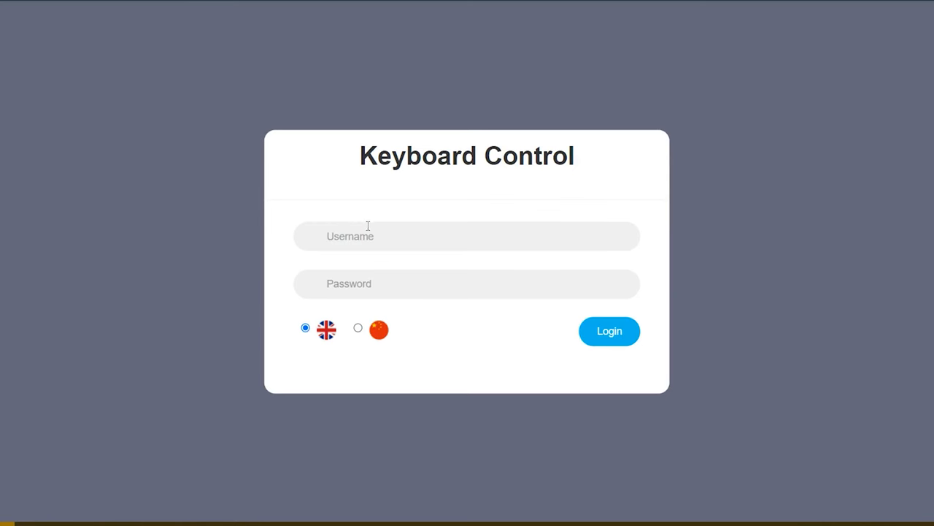
type("admin")
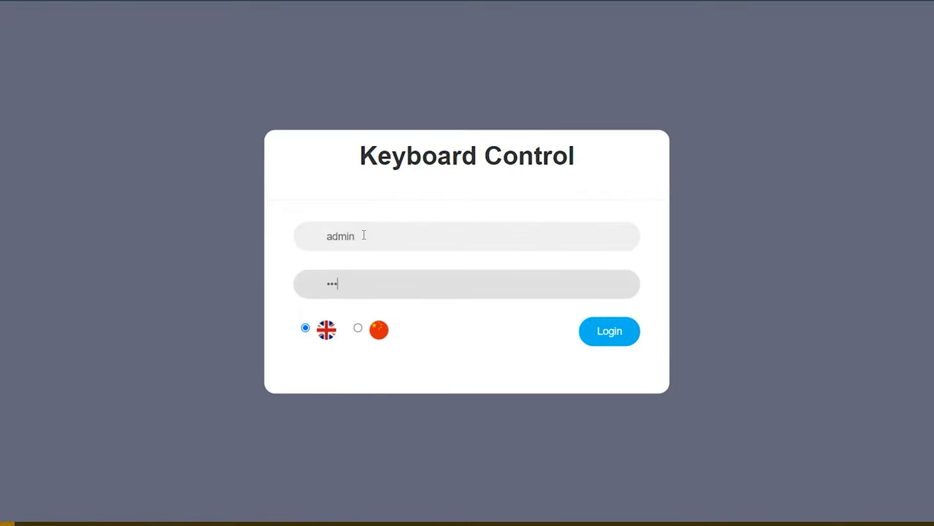
left_click(609, 330)
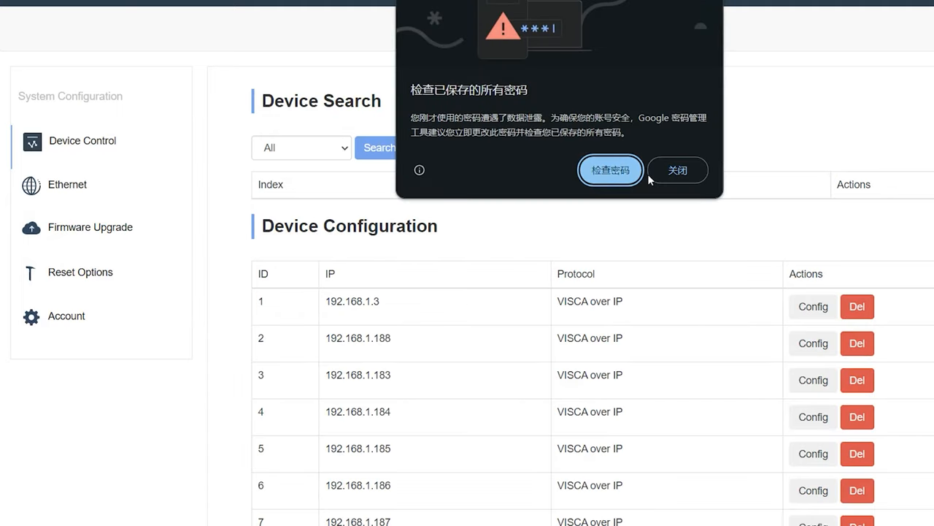
Close Chrome's leaked-password warning and go to the Firmware Upgrade page
left_click(676, 169)
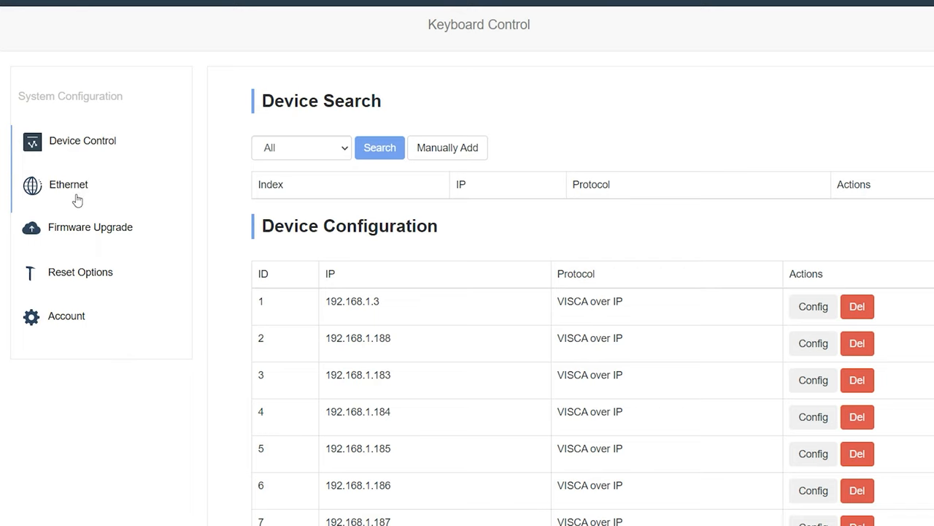
left_click(91, 227)
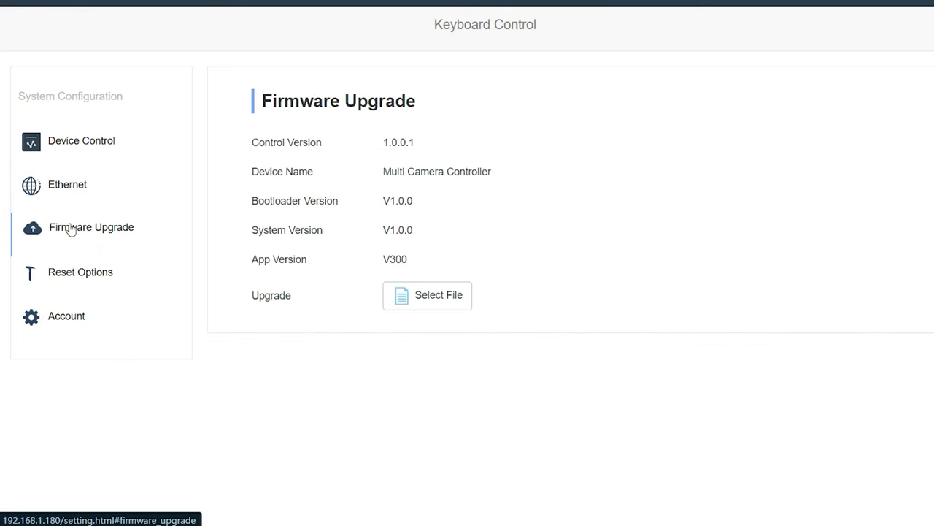